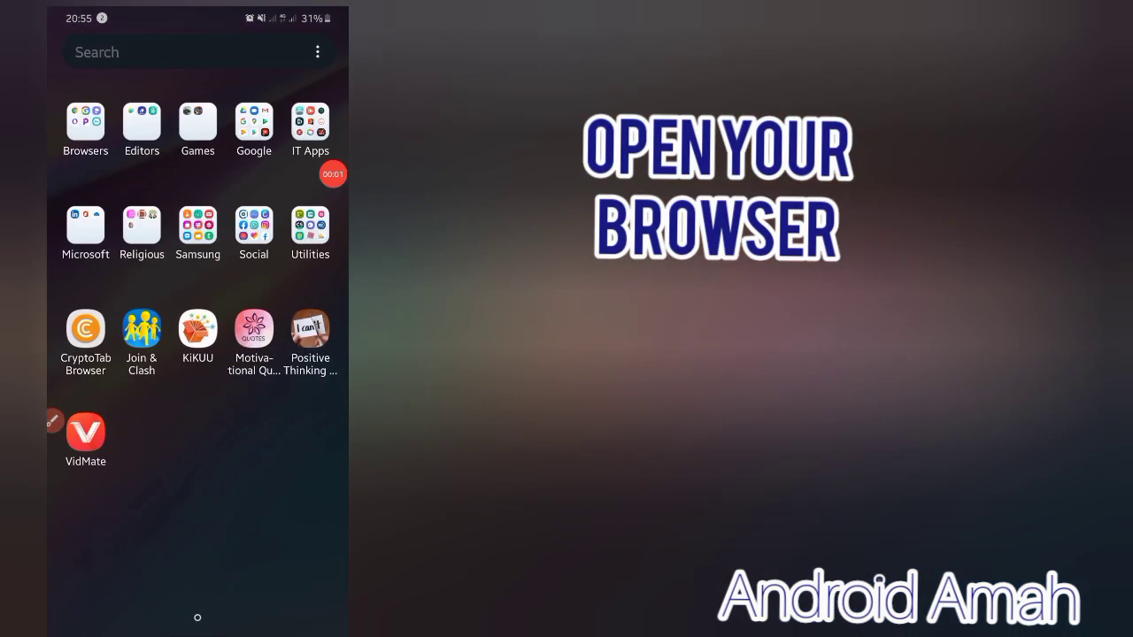
# Step: Launch the Opera browser from the Browsers folder on the home screen
pyautogui.click(85, 122)
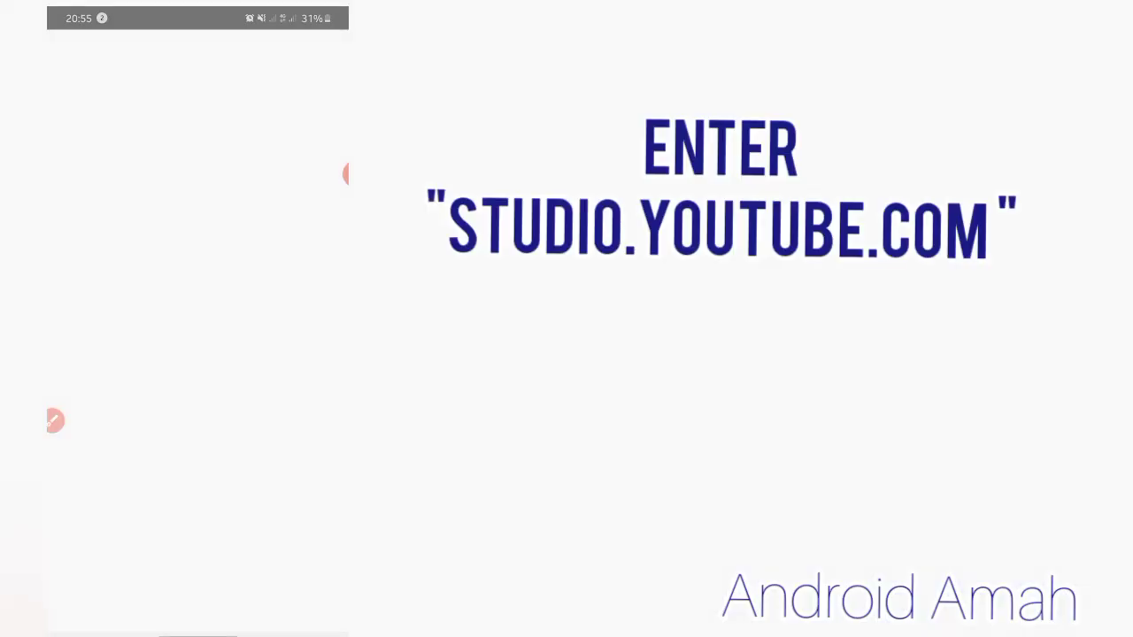
# Step: Load studio.youtube.com from Opera's Top Sites shortcut to show the channel dashboard
pyautogui.click(195, 58)
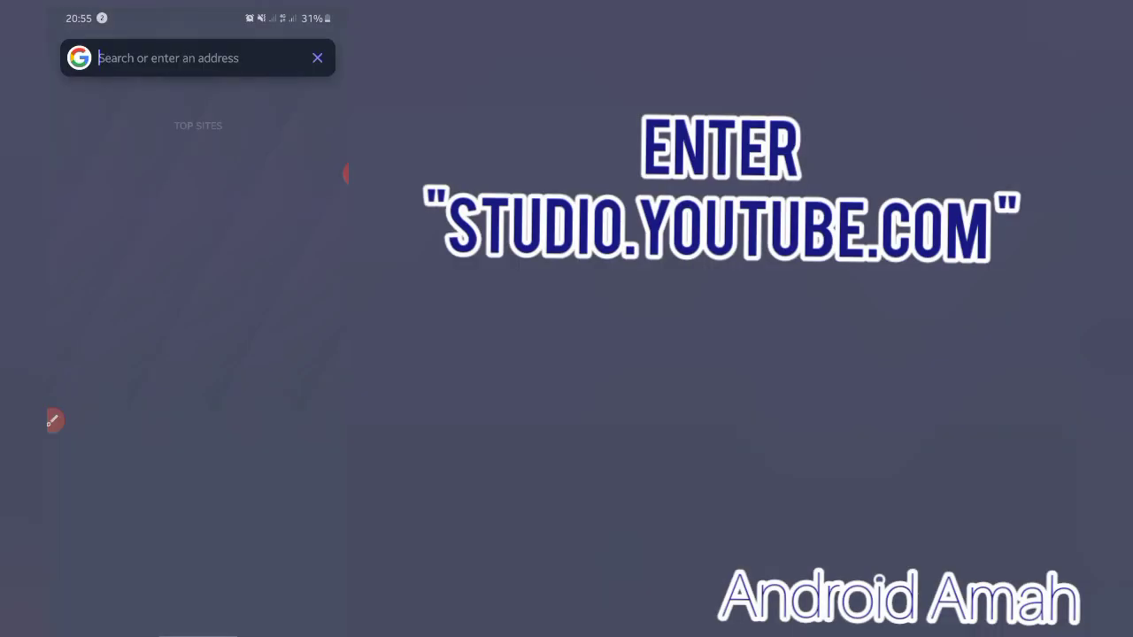
pyautogui.click(197, 58)
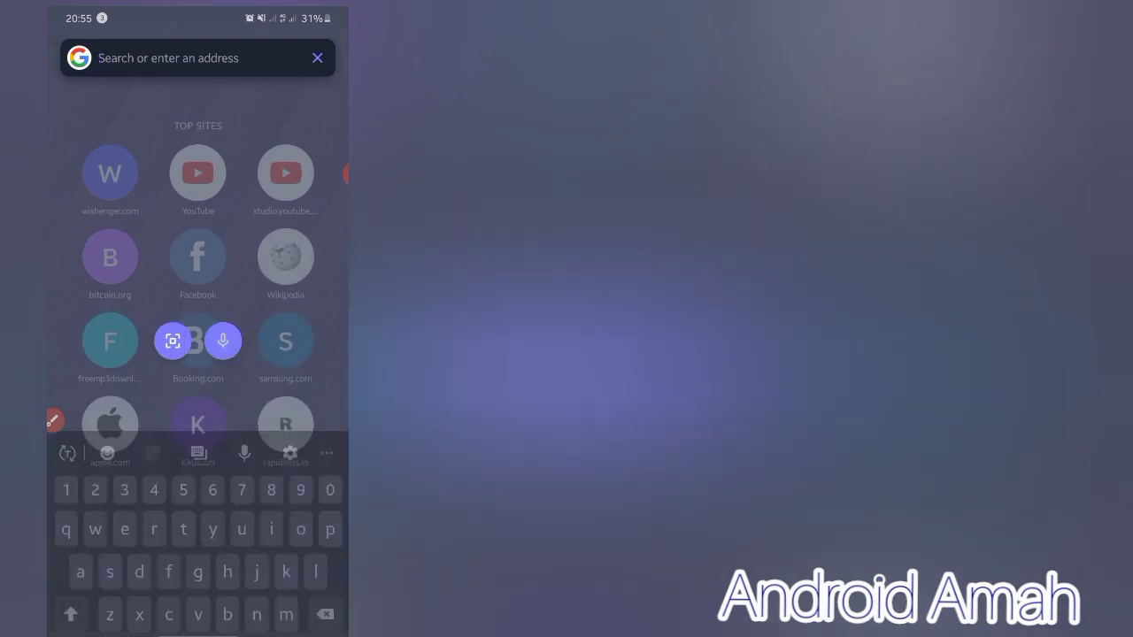
pyautogui.click(317, 57)
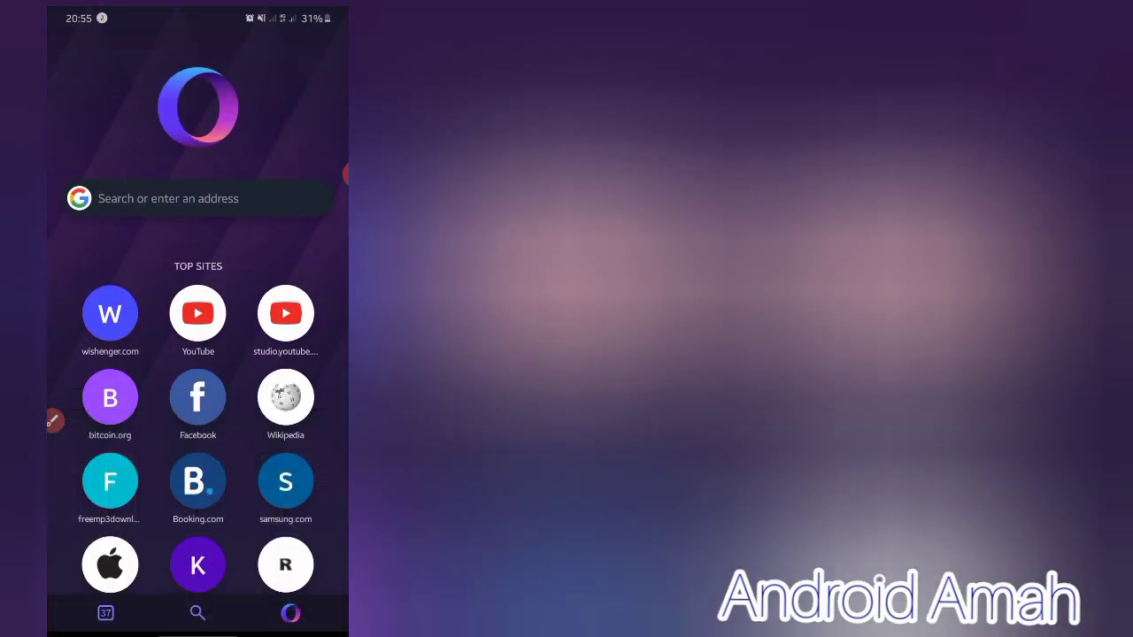
pyautogui.click(285, 313)
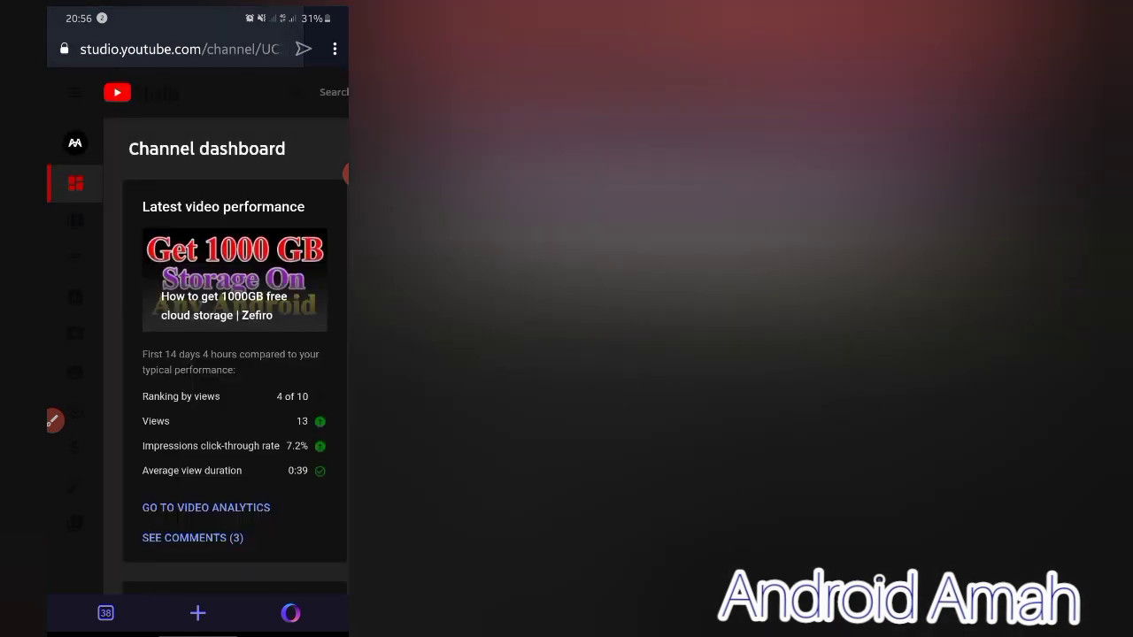
# Step: Go to the channel's Settings and open the Advanced settings tab
pyautogui.scroll(-3)
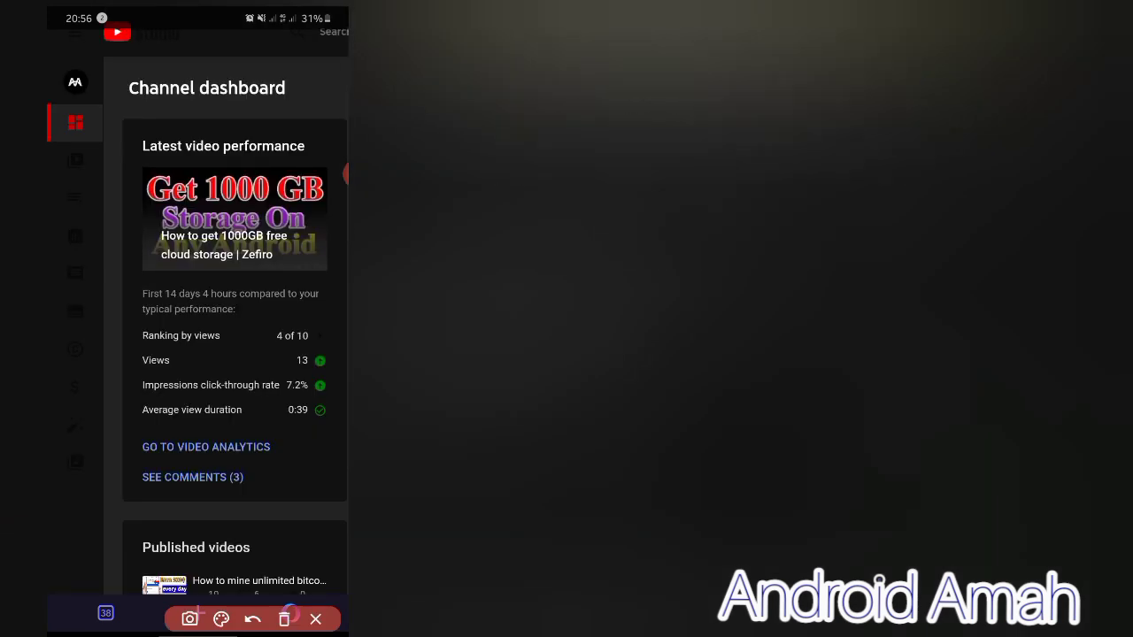
pyautogui.moveTo(235, 372); pyautogui.dragTo(208, 456)
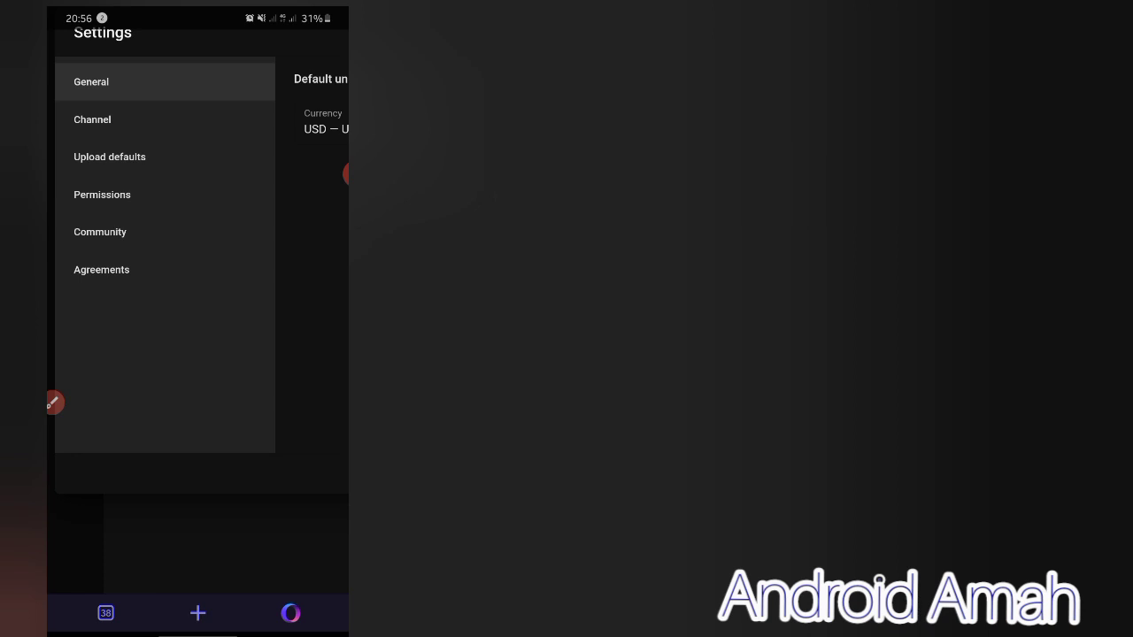
pyautogui.click(92, 120)
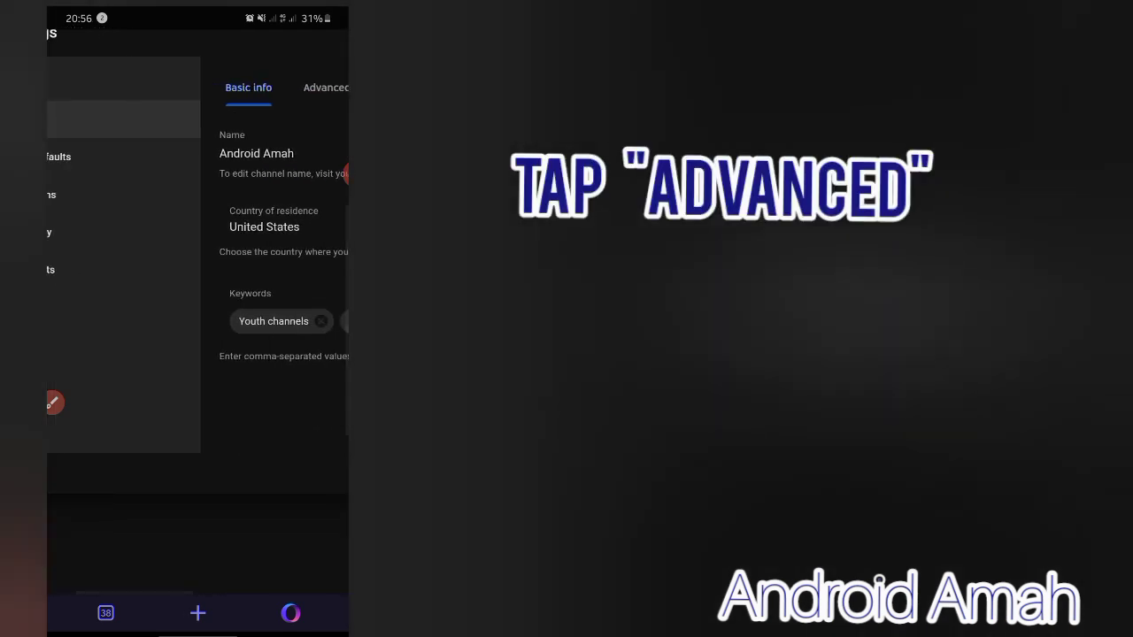
pyautogui.click(326, 88)
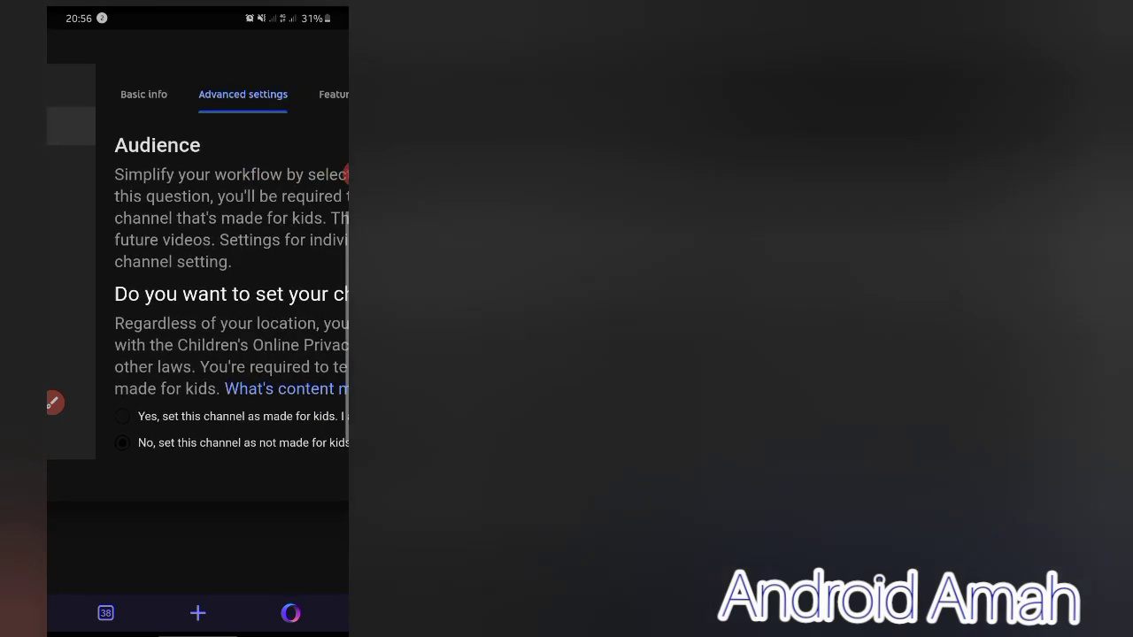
# Step: Uncheck 'Display the number of people subscribed to my channel' and save the settings
pyautogui.scroll(-3)
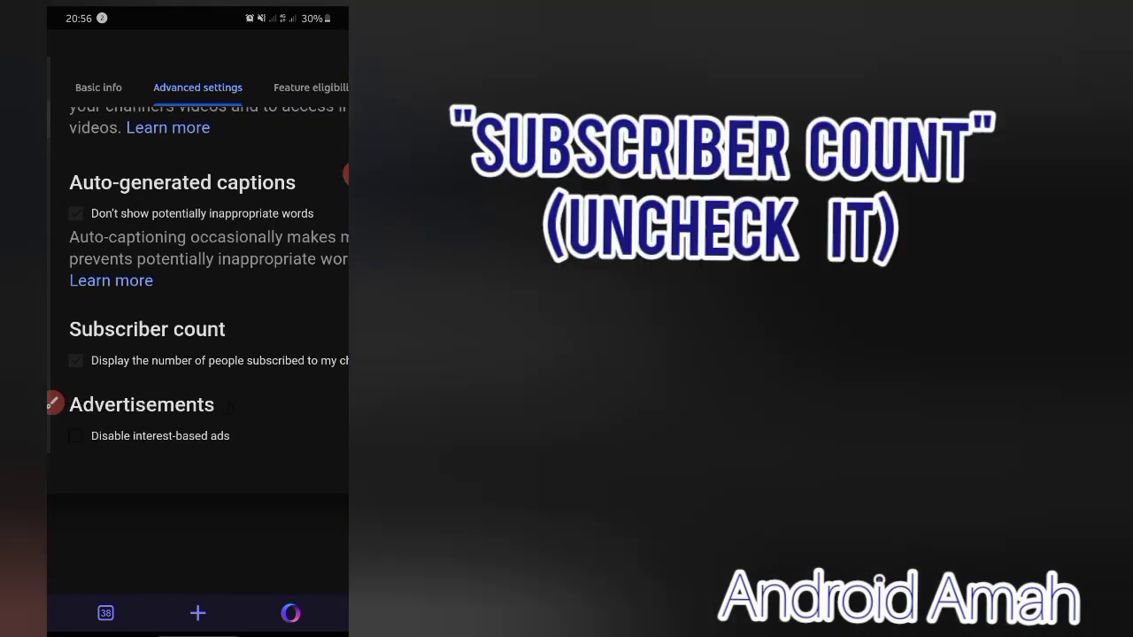
pyautogui.scroll(-3)
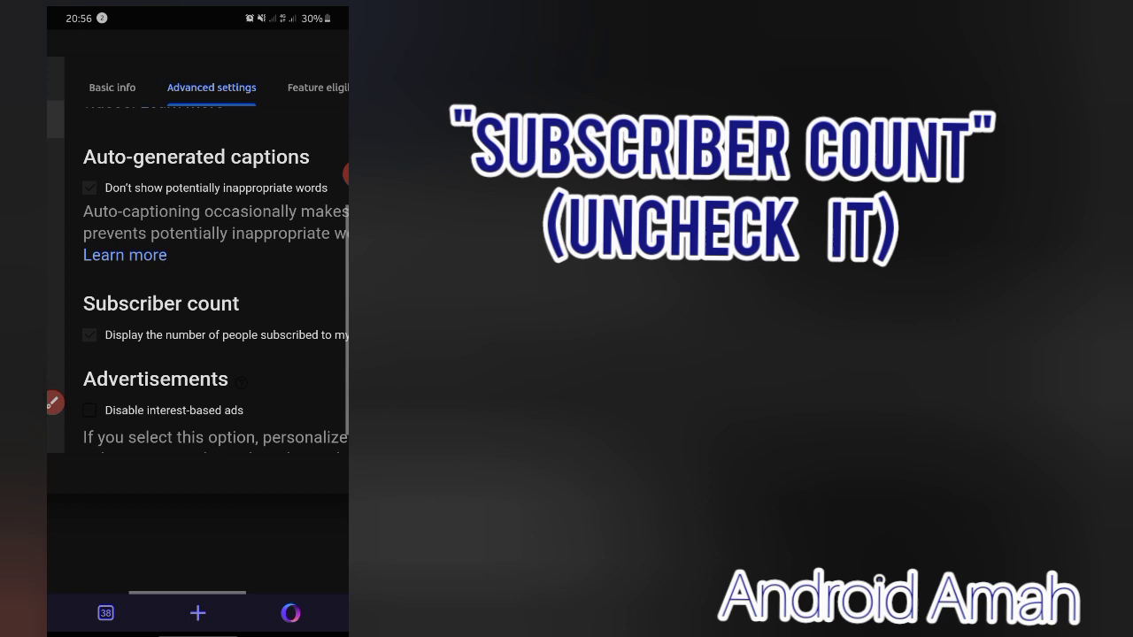
pyautogui.click(89, 334)
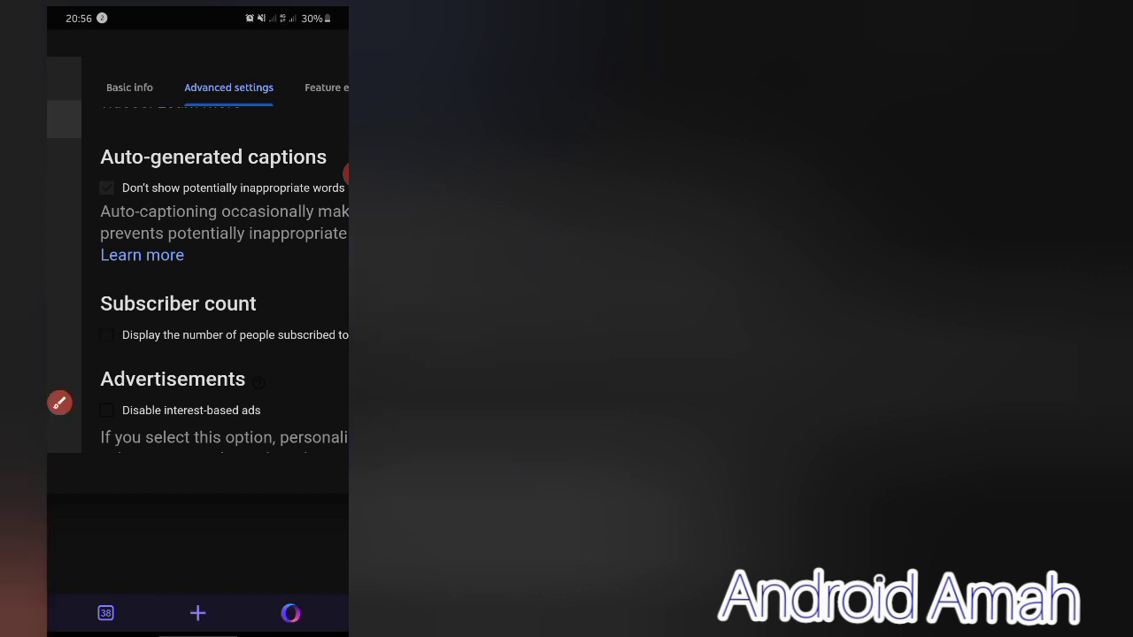
pyautogui.click(106, 334)
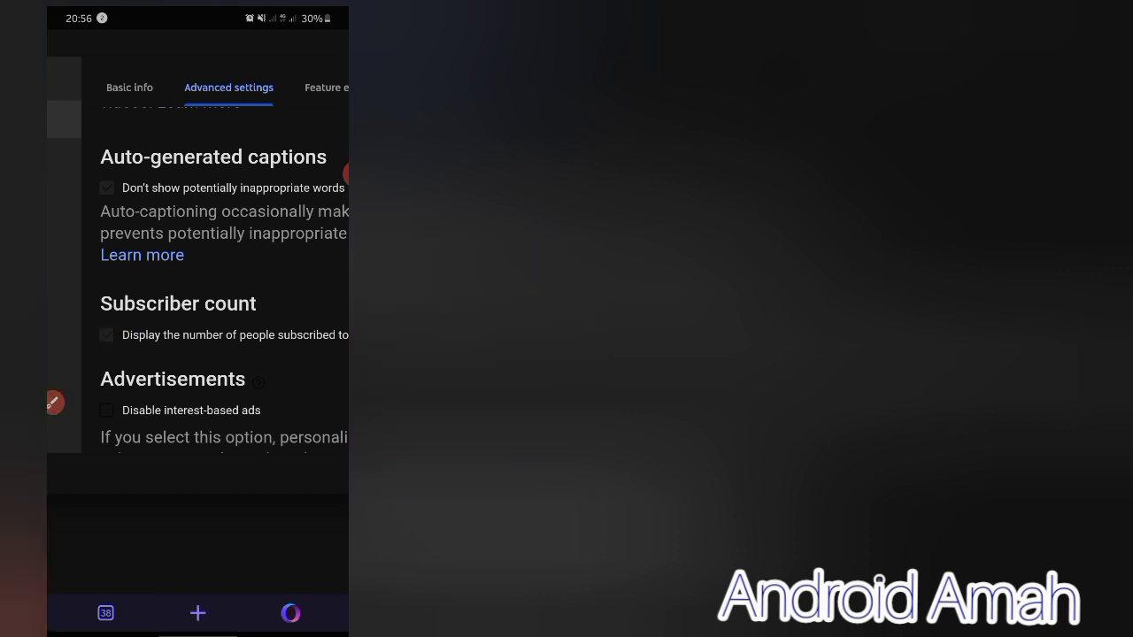
pyautogui.click(107, 334)
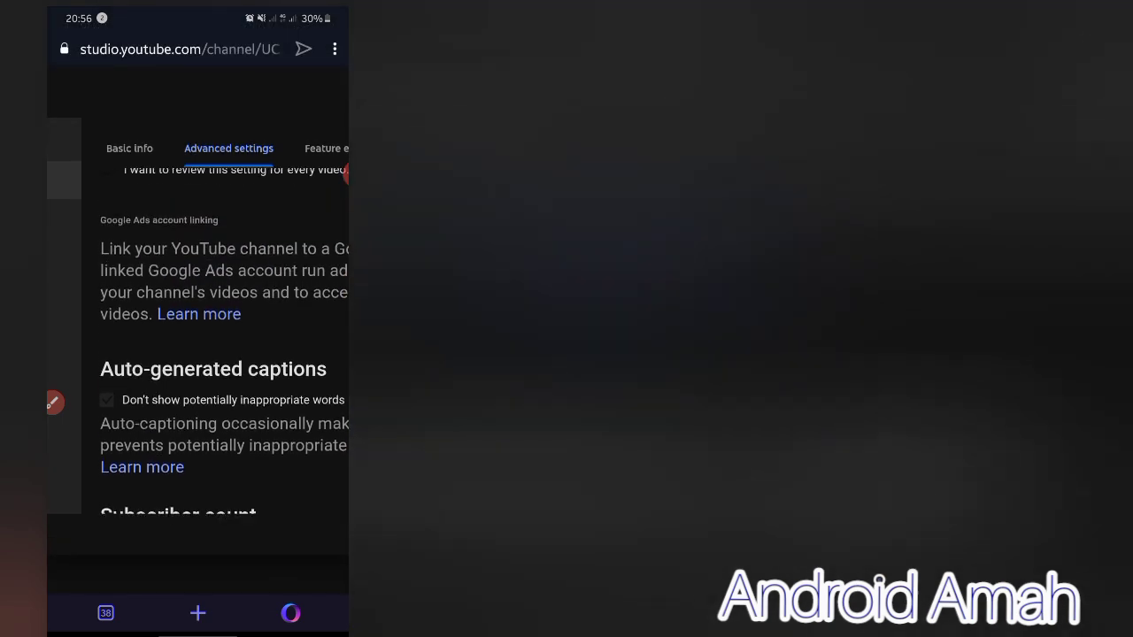
pyautogui.scroll(-3)
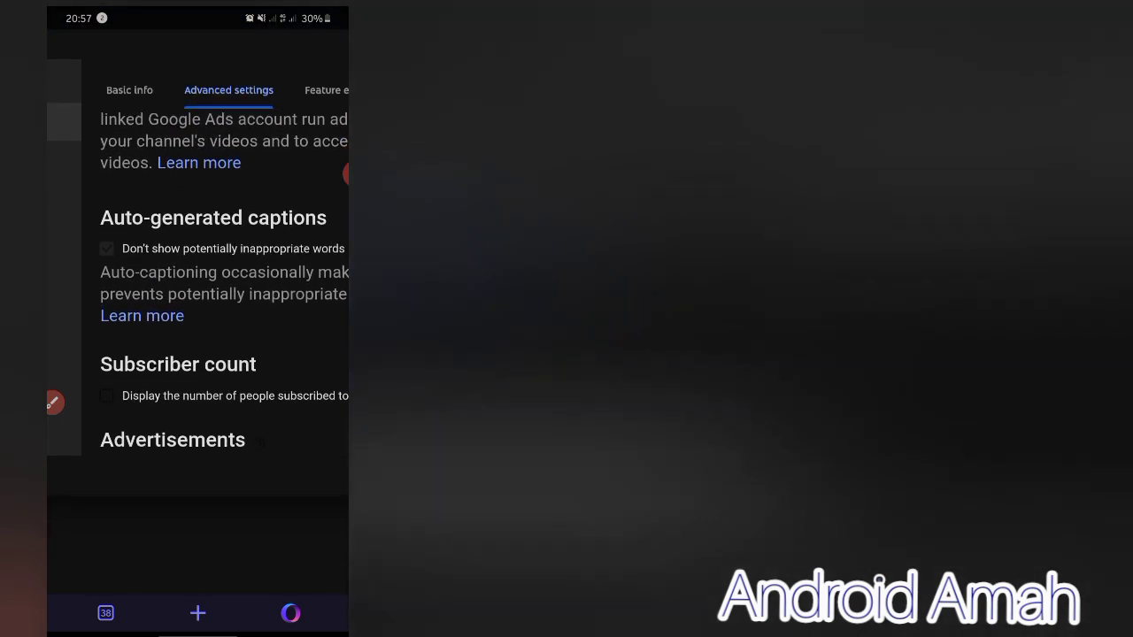
pyautogui.scroll(-3)
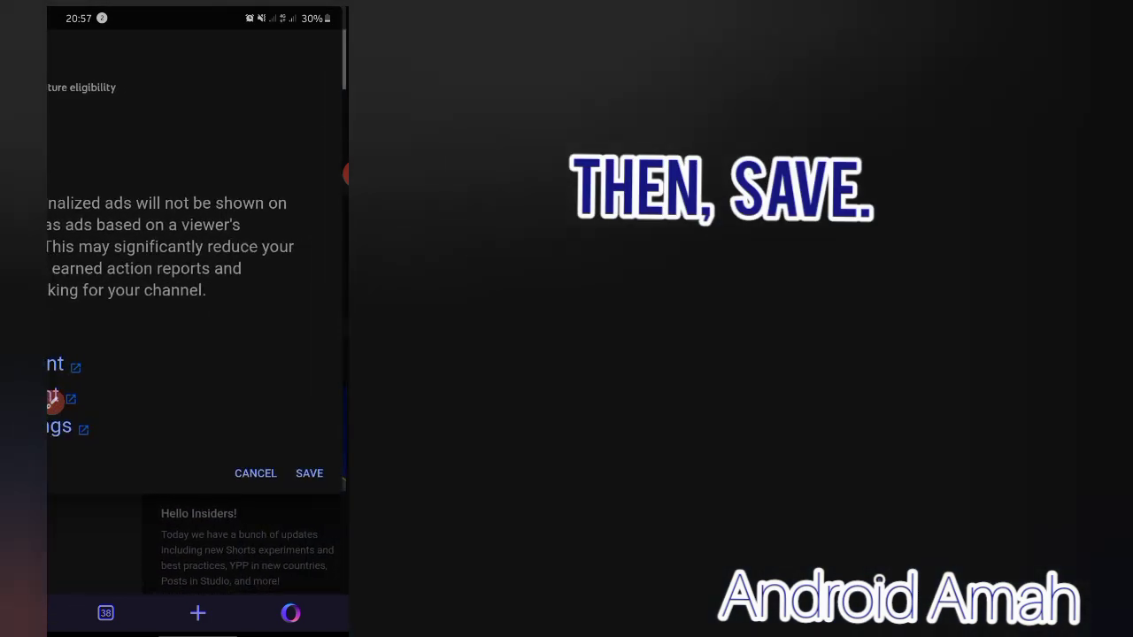
pyautogui.click(309, 473)
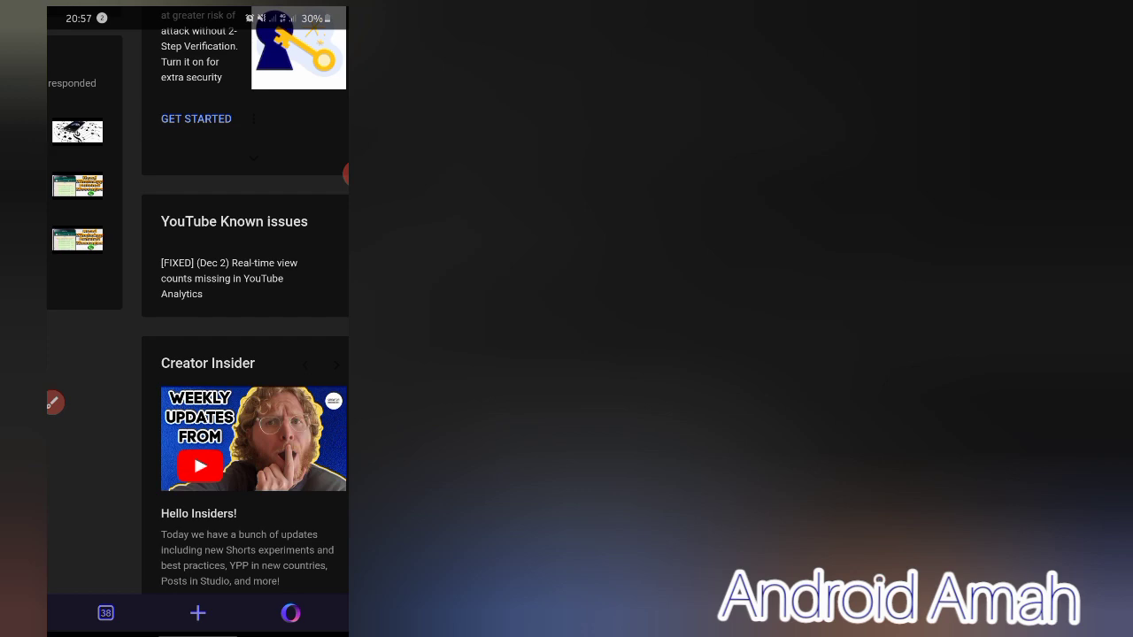